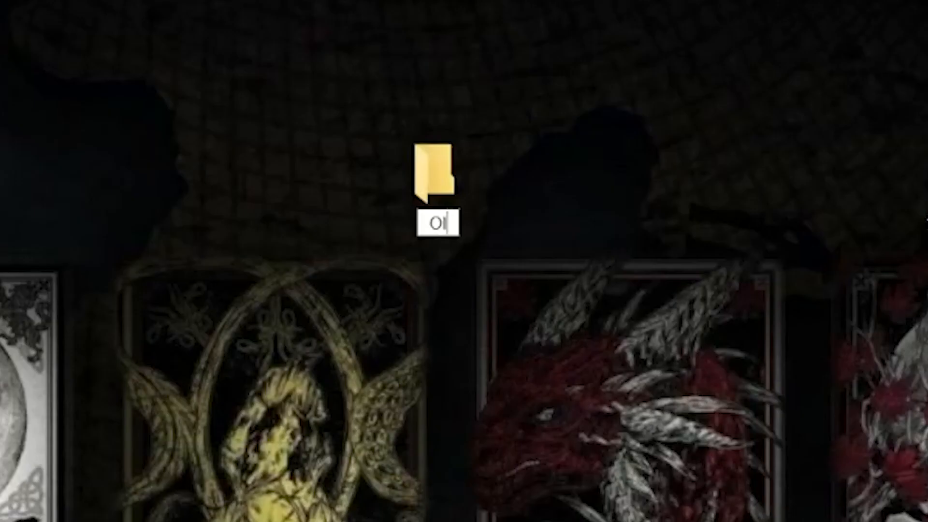
Step: Name the folder 'Old Chrome', extract Google Chrome Portable.zip into it, and launch GoogleChromePortable.exe
type("Old Chrome")
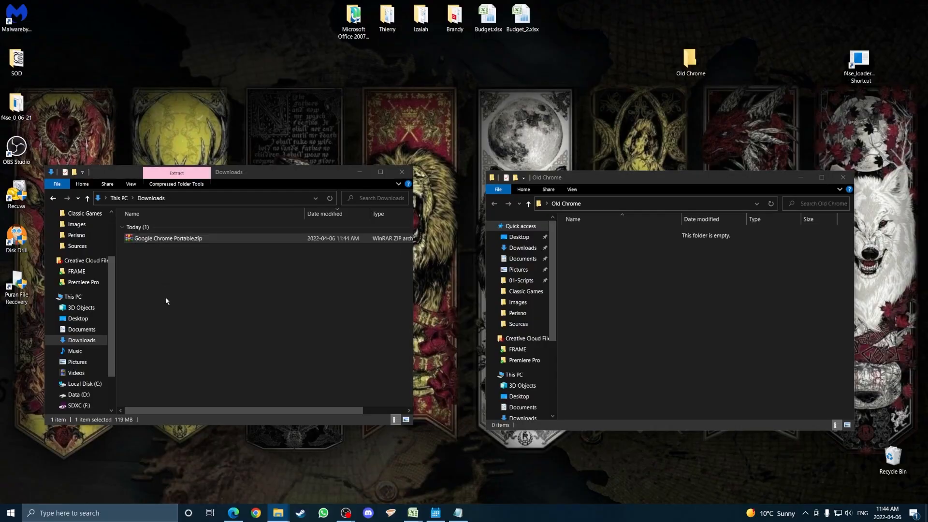
double_click(166, 238)
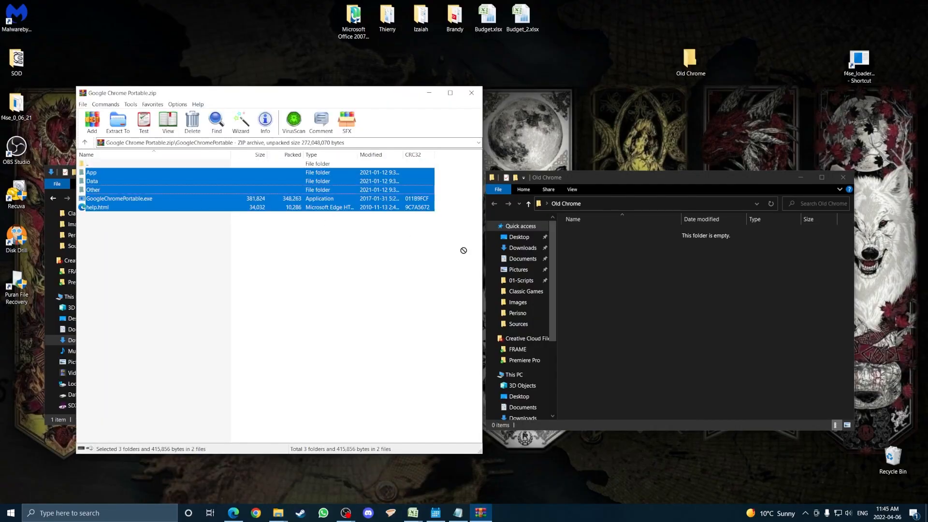
left_click(117, 120)
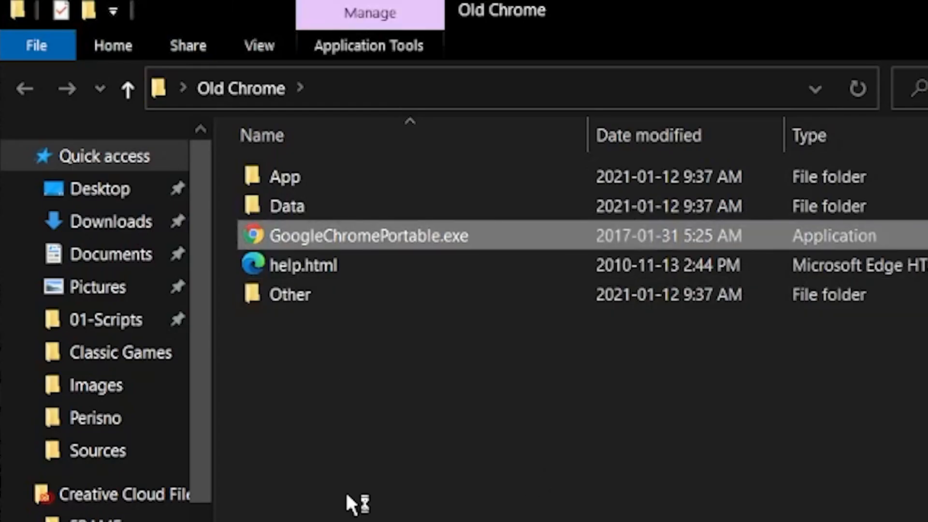
double_click(369, 236)
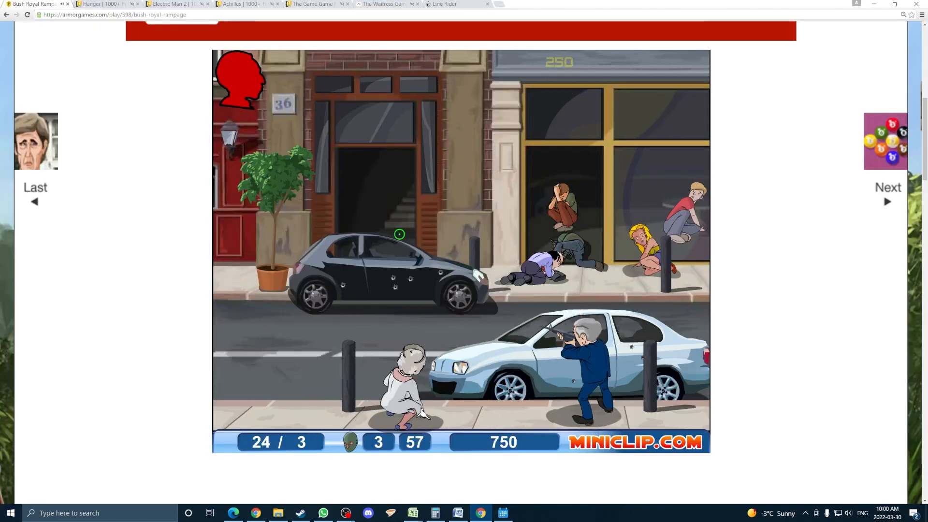
Step: Shoot enemies in Bush Royal Rampage, including the one appearing behind the car
left_click(398, 234)
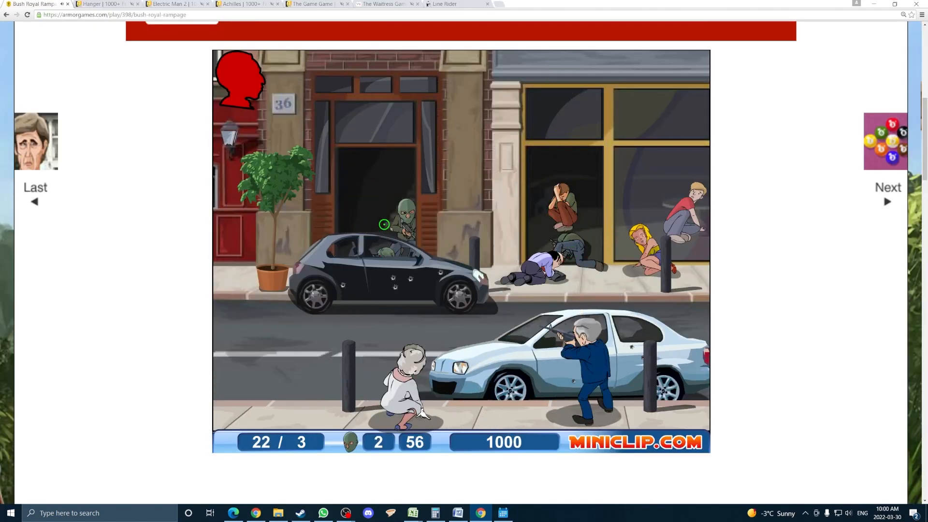
left_click(101, 5)
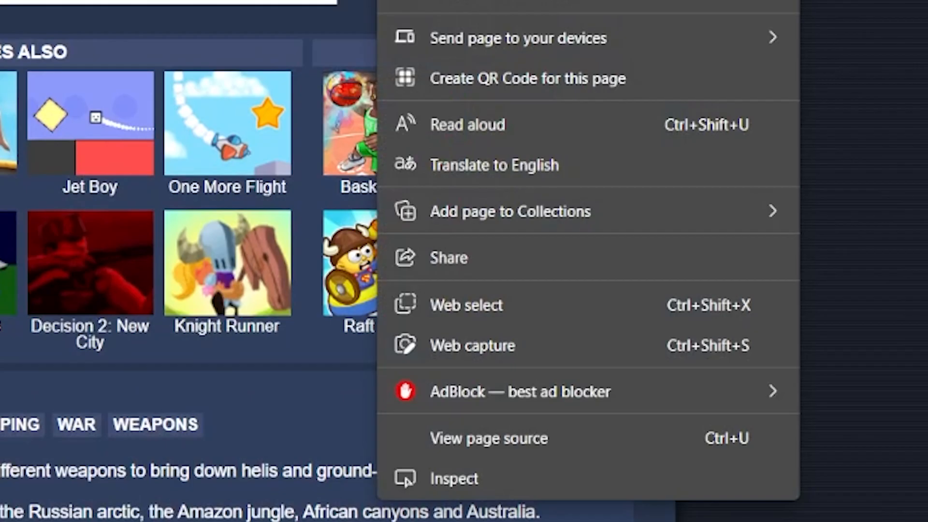
Step: View the Heli Attack 3 page source and search it for '.sw' to locate the game file link
left_click(488, 439)
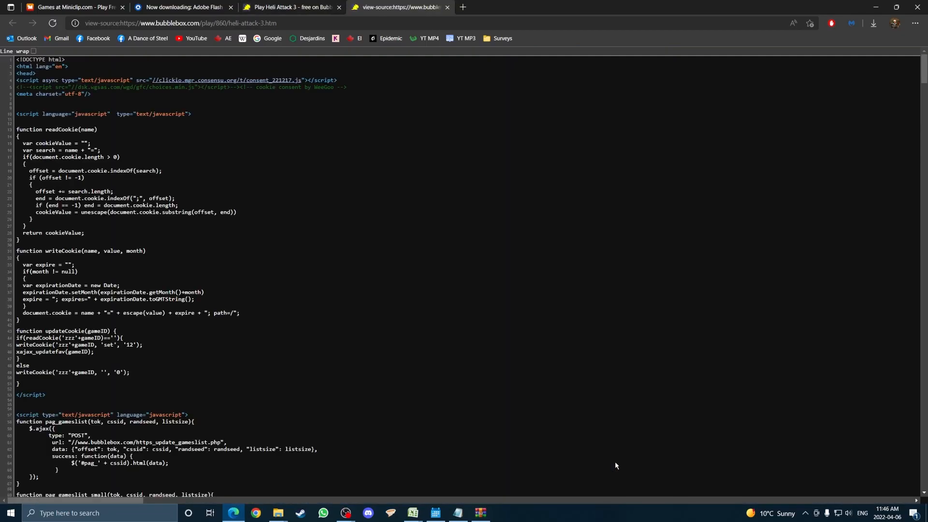
key("Ctrl+f")
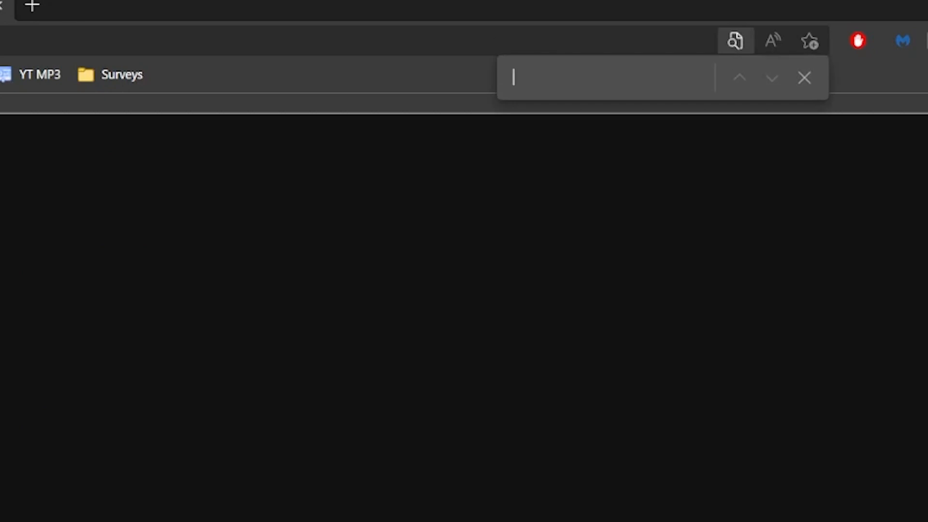
type(".sw")
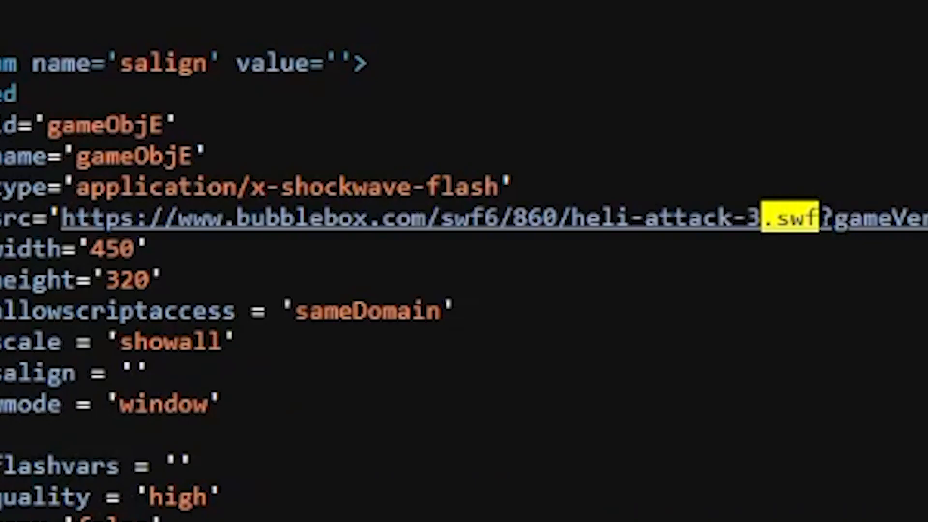
mouse_move(708, 220)
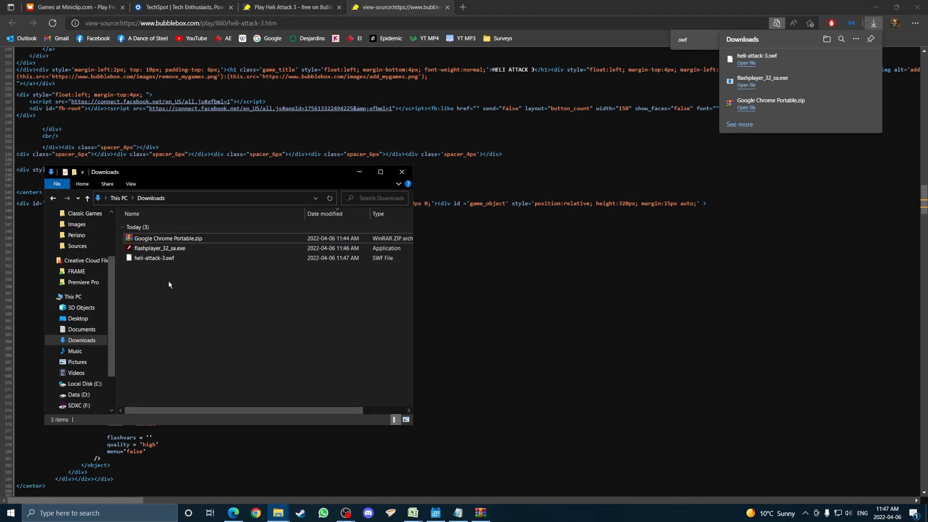
Step: Launch flashplayer_32_sa.exe and load heli-attack-3.swf via File > Open > Browse
double_click(154, 257)
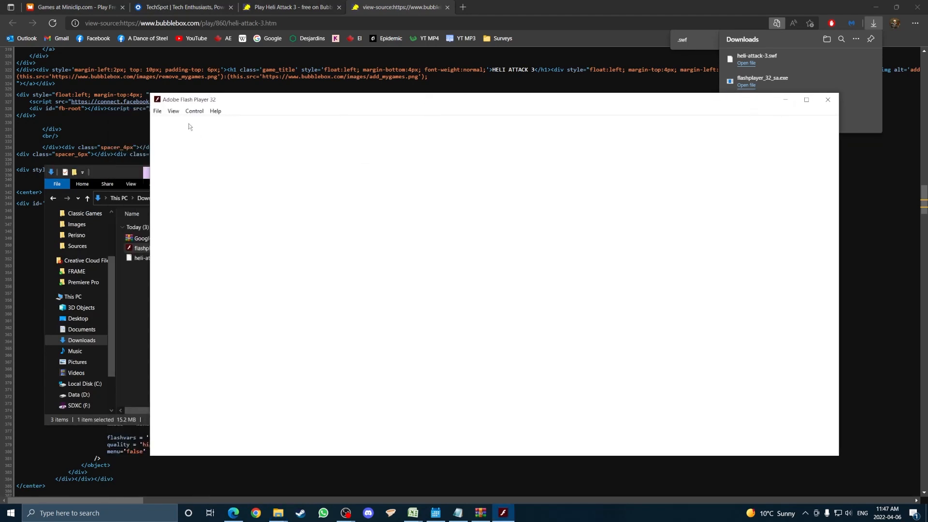
left_click(156, 110)
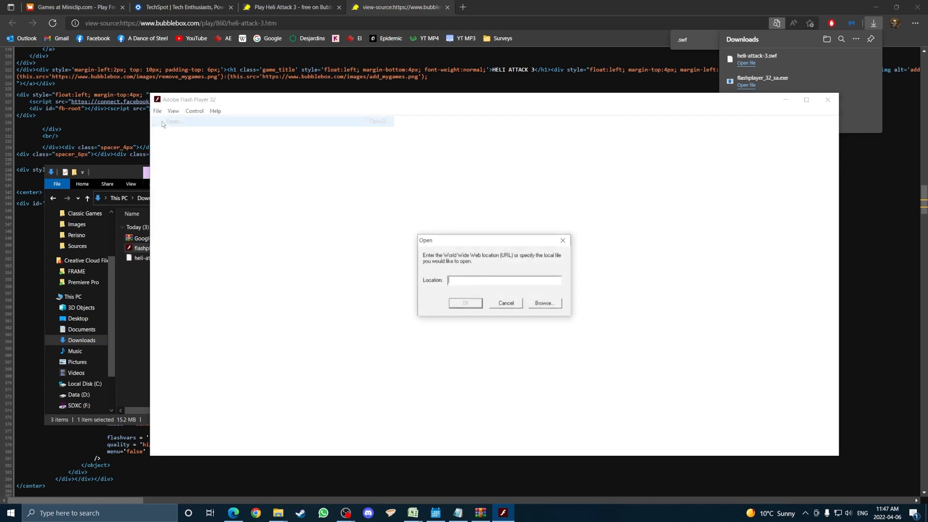
left_click(545, 303)
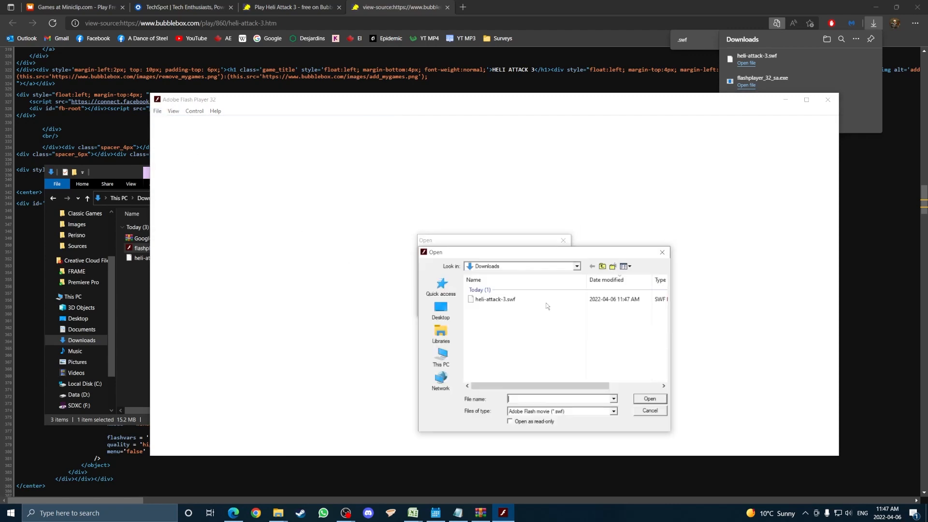
left_click(495, 300)
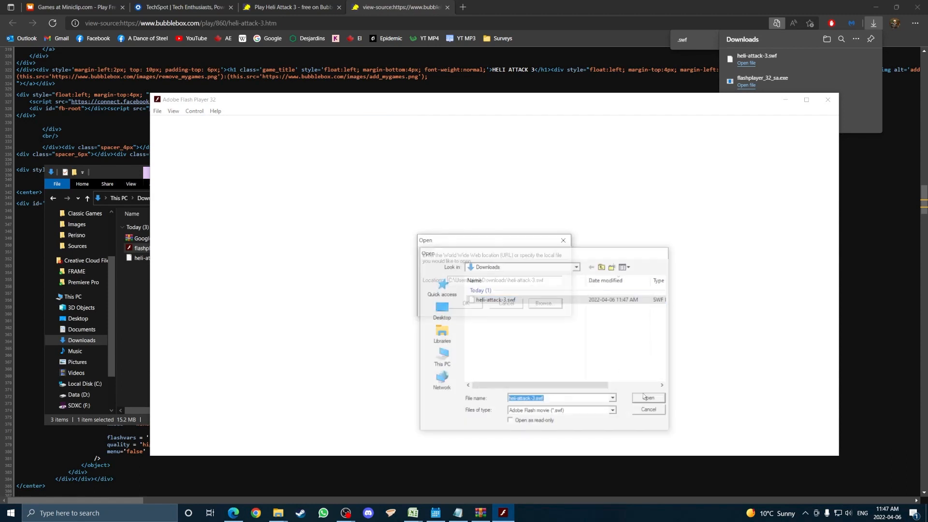
left_click(648, 398)
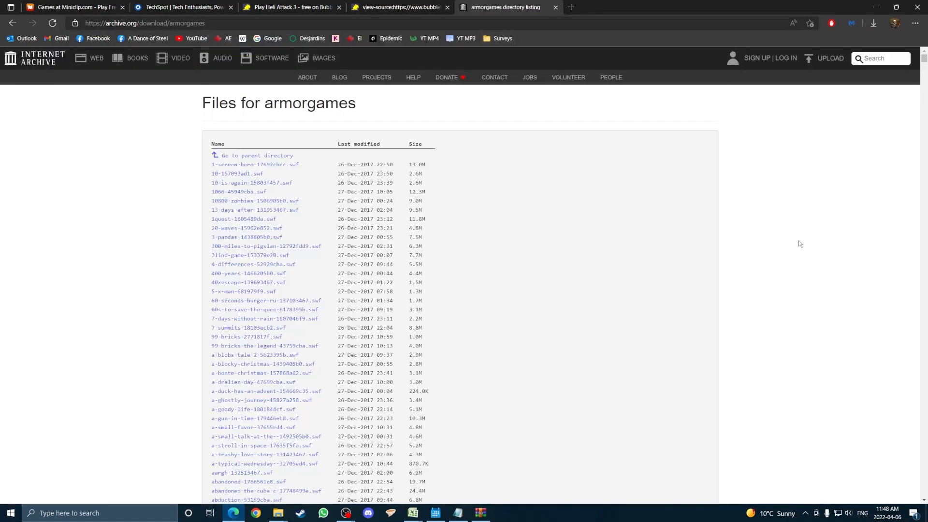
mouse_move(924, 58)
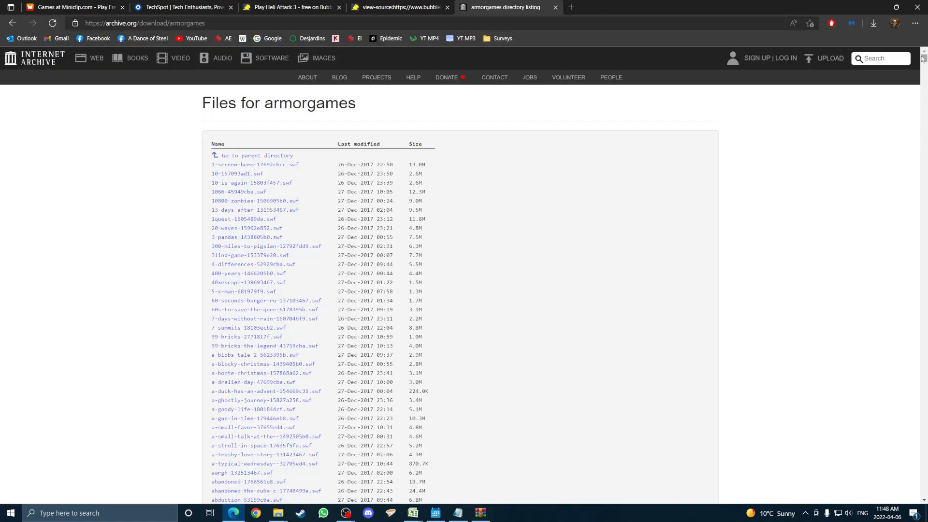
Step: Scroll the archive.org armorgames file list down to titles starting with 'the'
scroll("down", 3)
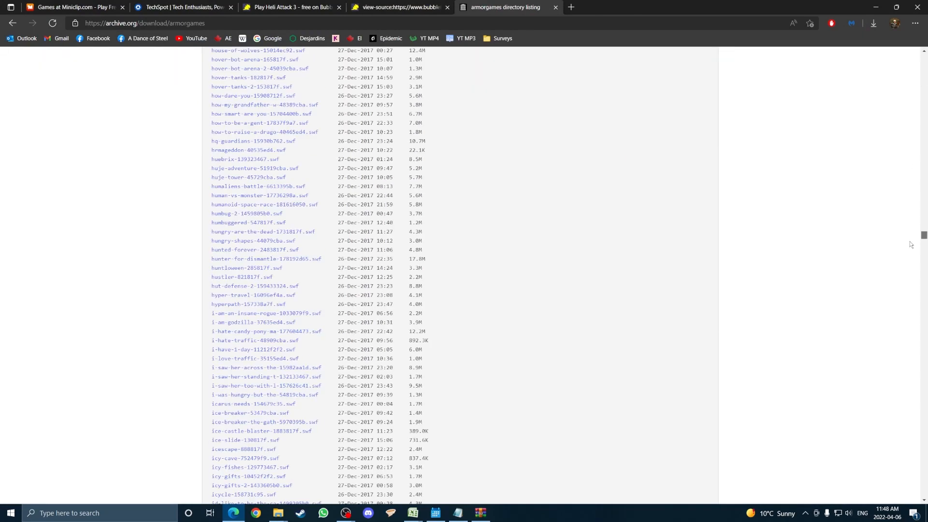
scroll("down", 3)
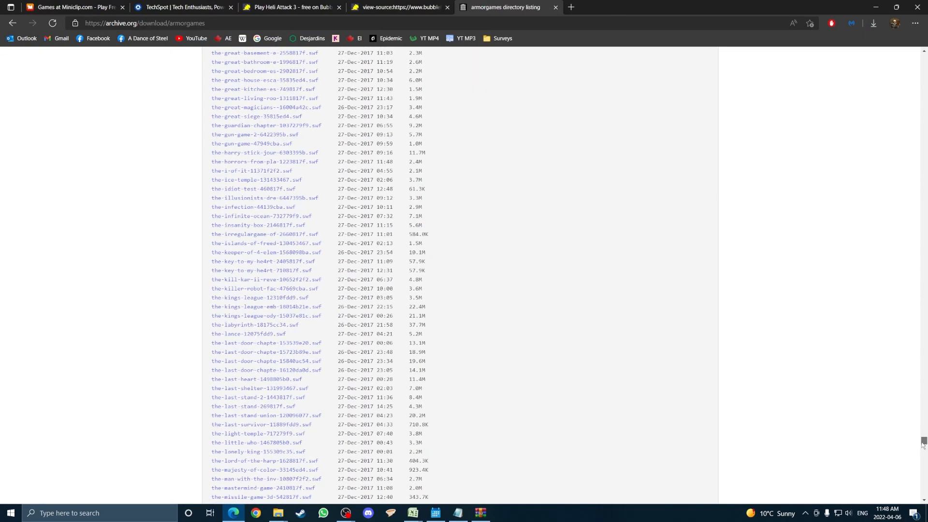
scroll("down", 3)
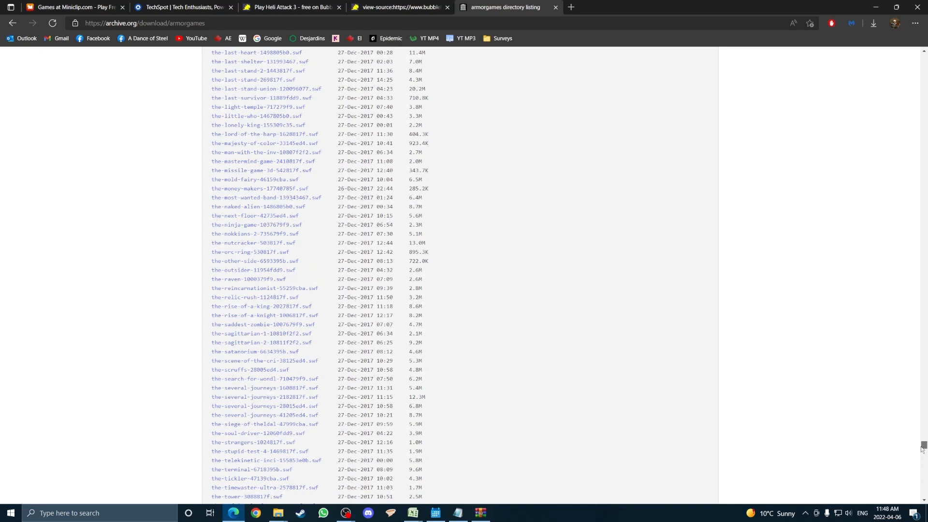